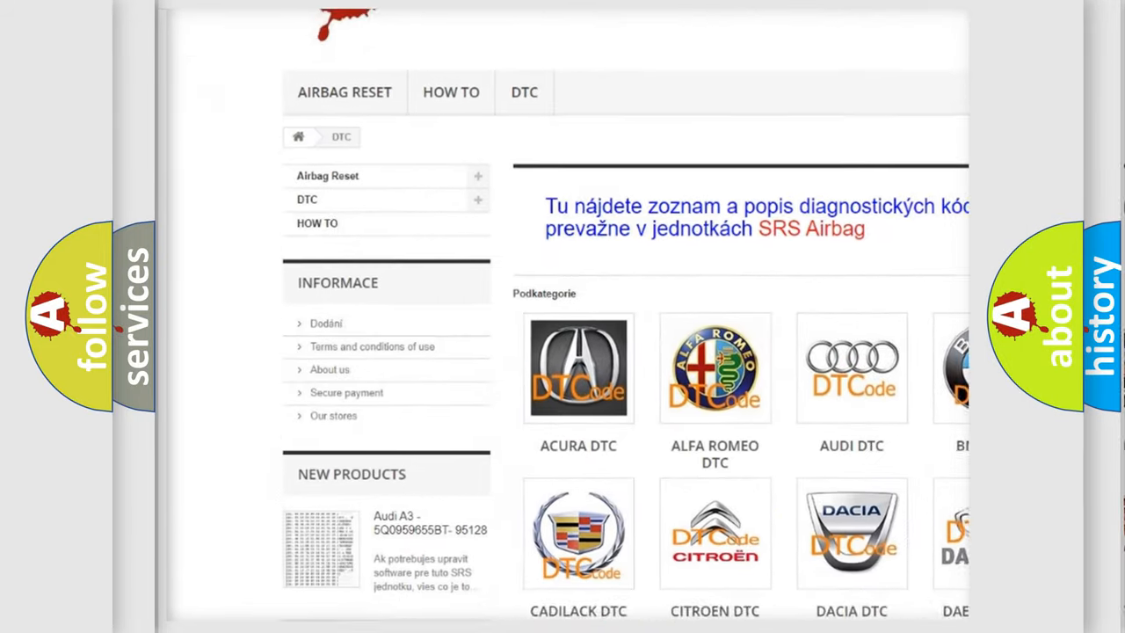
{"action": "scroll", "scroll_direction": "down", "scroll_amount": 3}
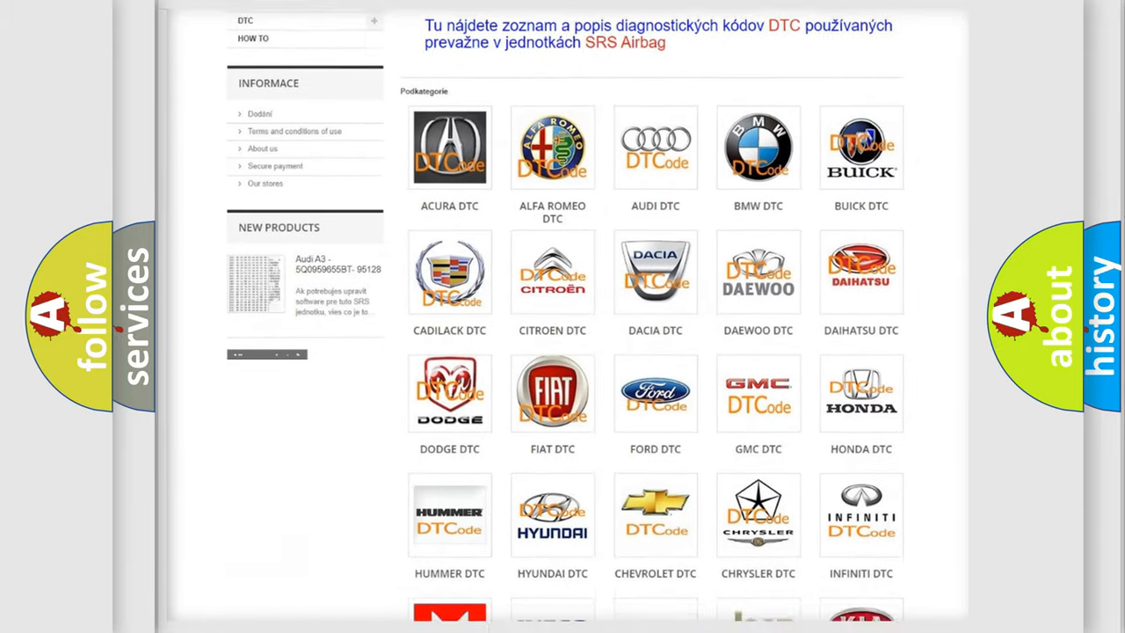
{"action": "scroll", "scroll_direction": "down", "scroll_amount": 3}
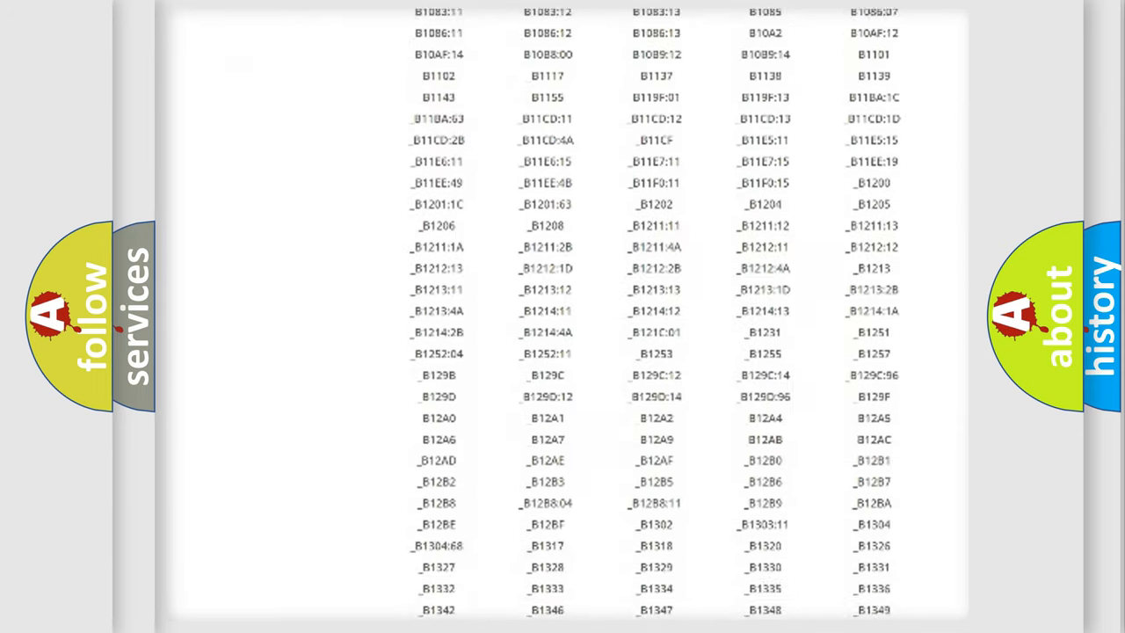
{"action": "scroll", "scroll_direction": "down", "scroll_amount": 3}
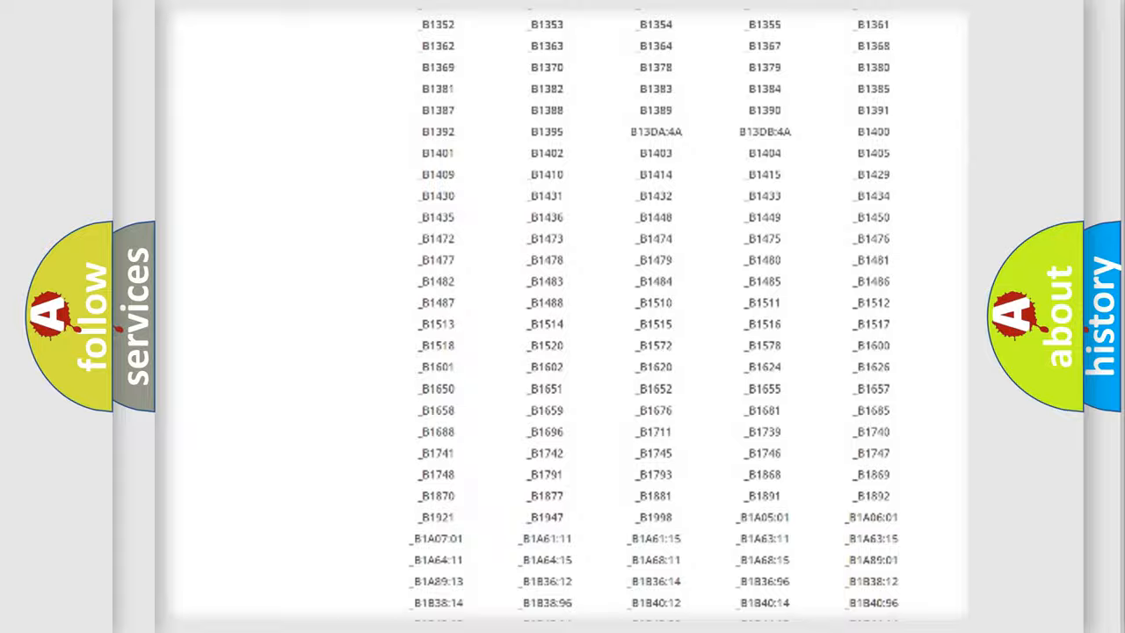